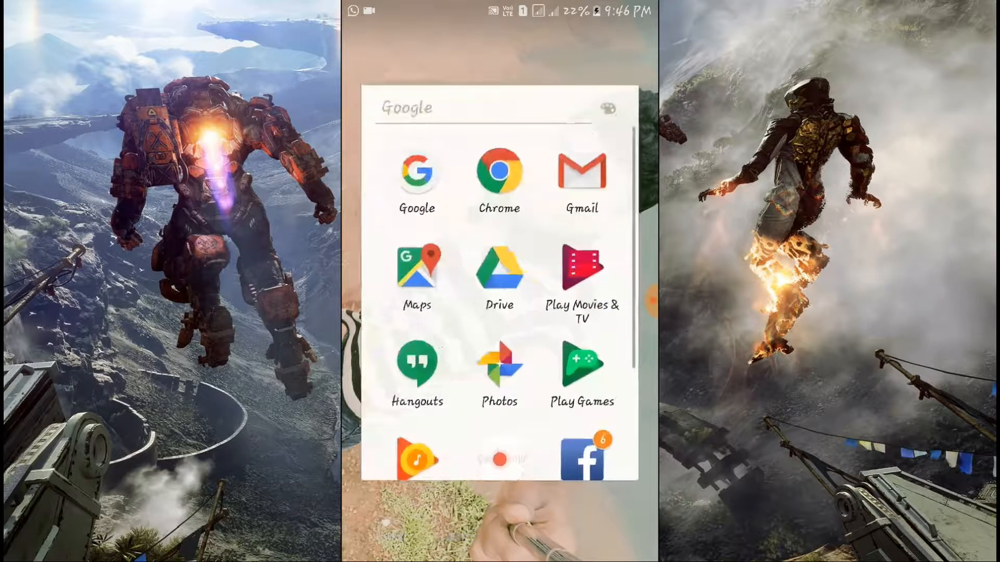
# - Launch Gmail from the Google folder so the Priority Inbox appears
pyautogui.click(581, 172)
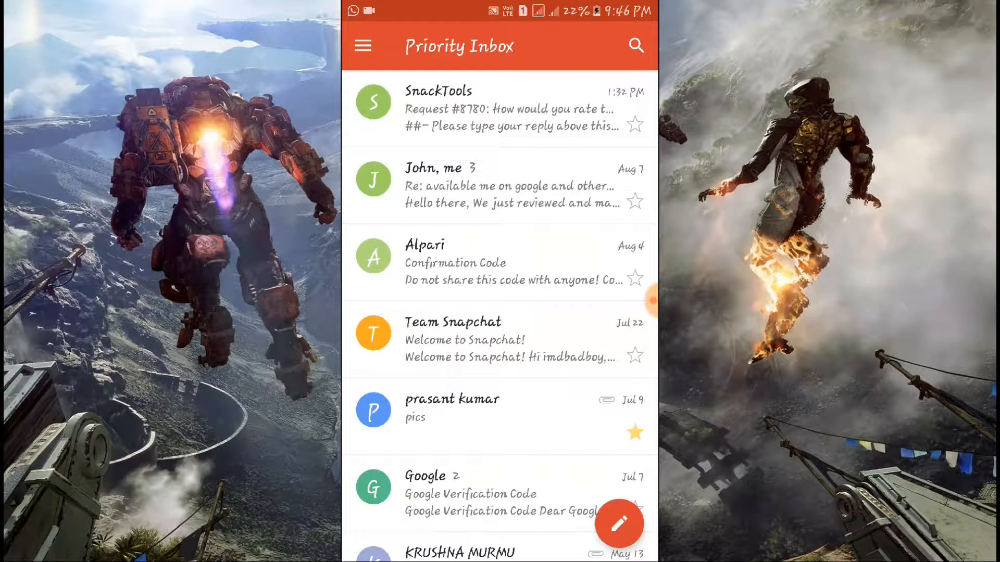
# - From Gmail's side menu, reach Manage accounts and the device's Google accounts page
pyautogui.click(362, 44)
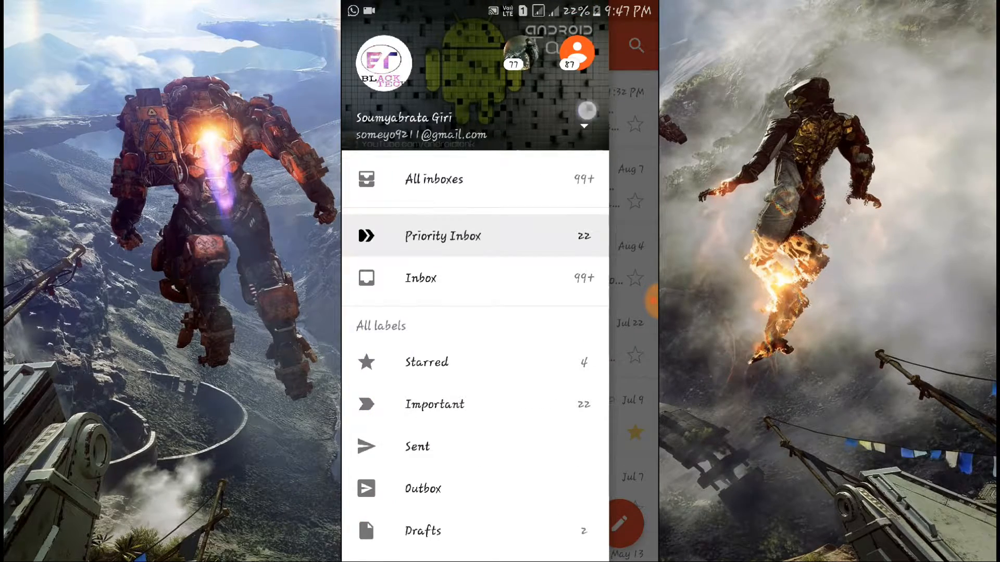
pyautogui.click(584, 124)
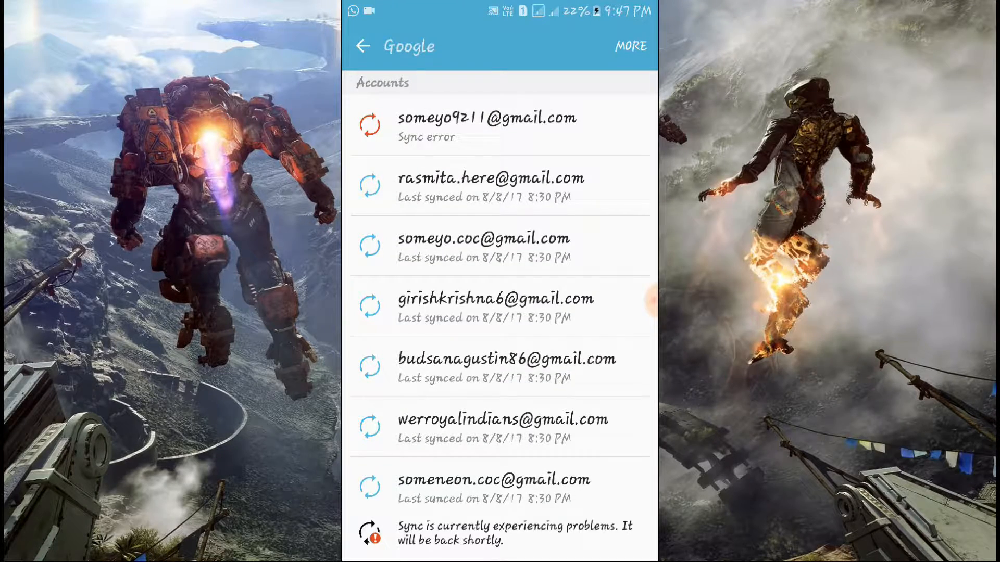
# - Scroll to and select the Google account to see its sync settings
pyautogui.scroll(-3)
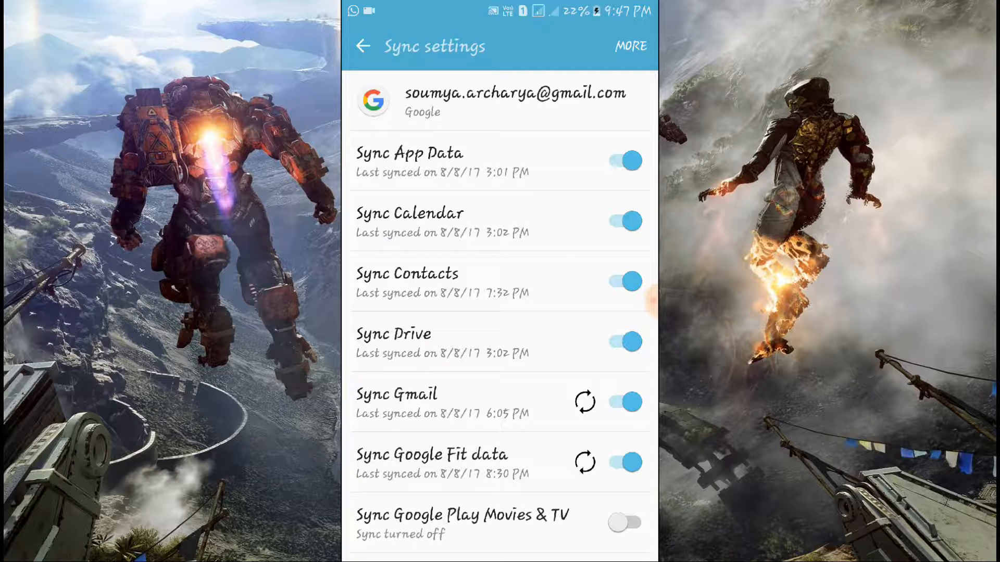
# - Choose Remove account from the MORE menu, bringing up the removal warning
pyautogui.click(631, 45)
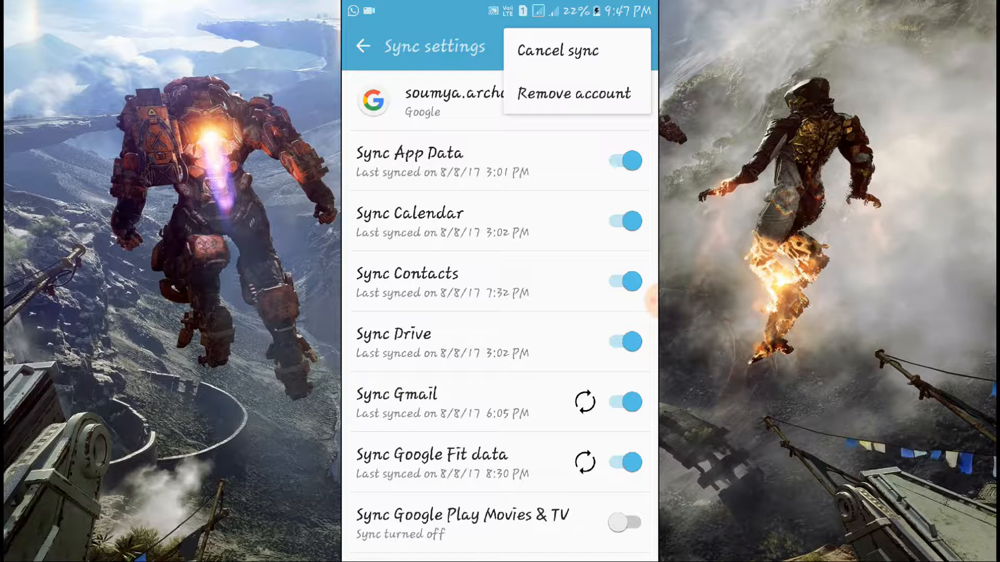
pyautogui.click(572, 94)
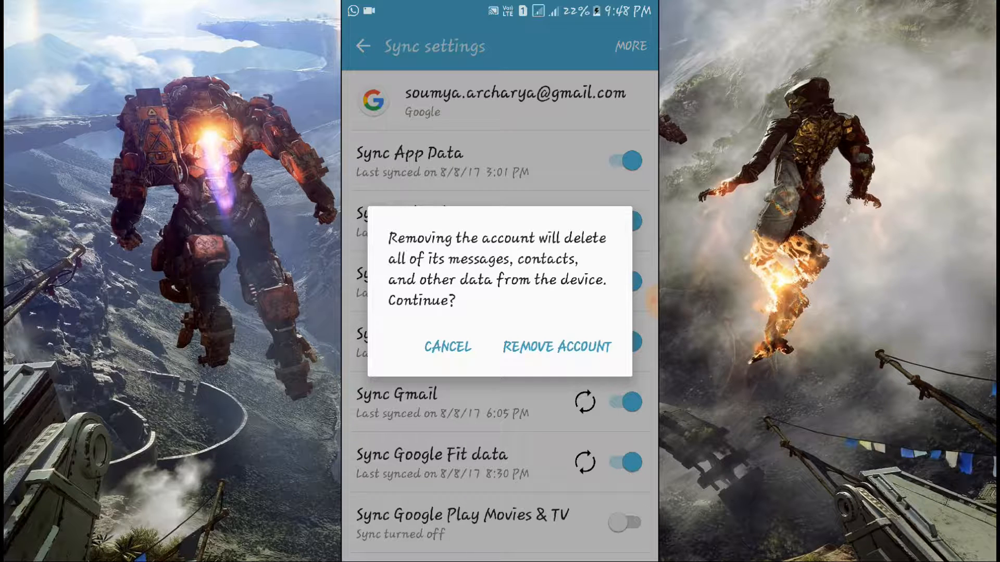
# - Confirm Remove account, then close all recent apps to land on the home screen
pyautogui.click(447, 347)
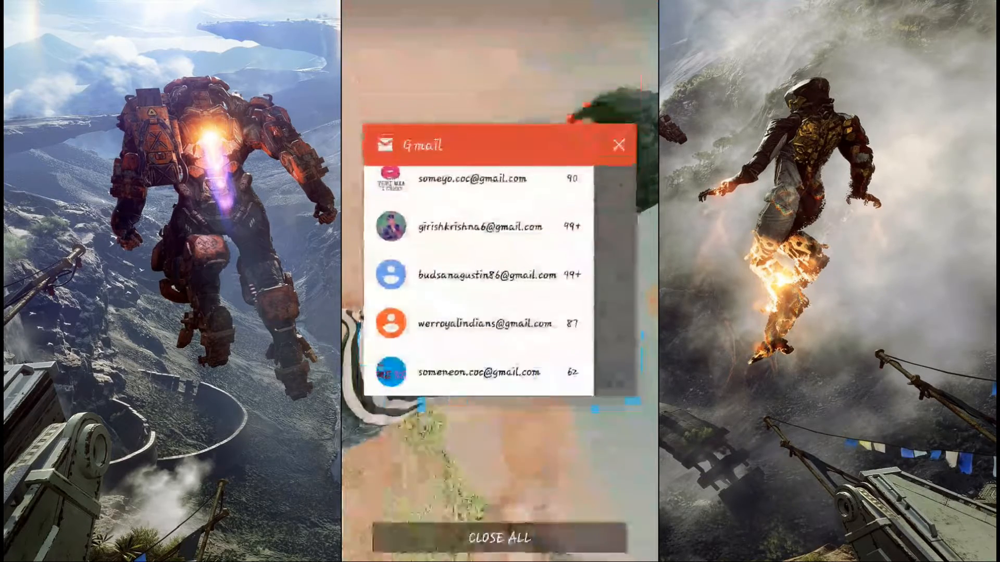
pyautogui.click(617, 144)
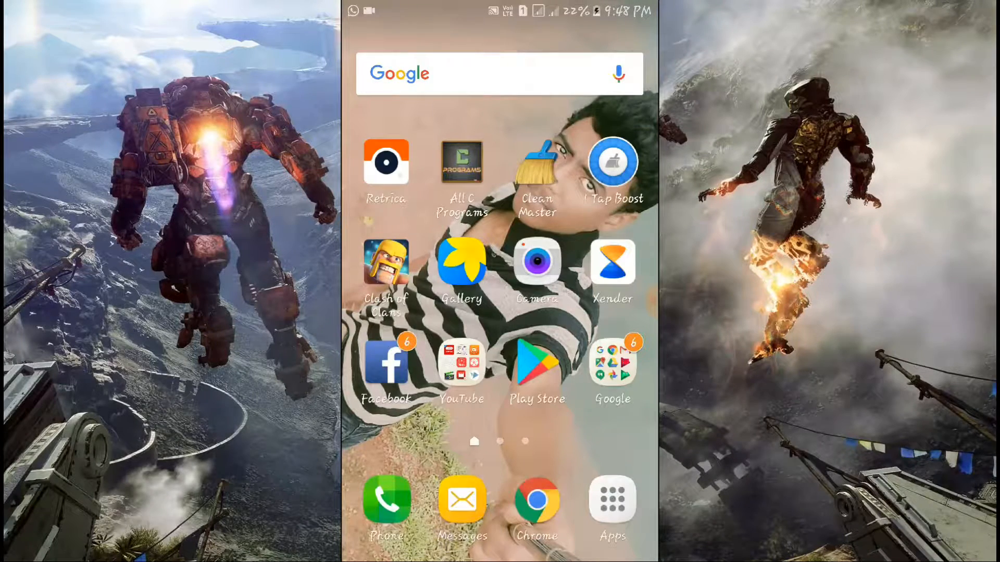